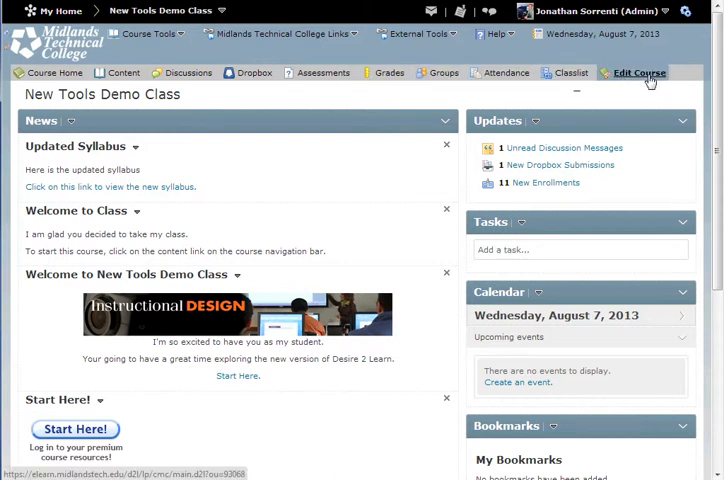
Go to Edit Course to reach the Course Administration page of New Tools Demo Class
left_click(642, 72)
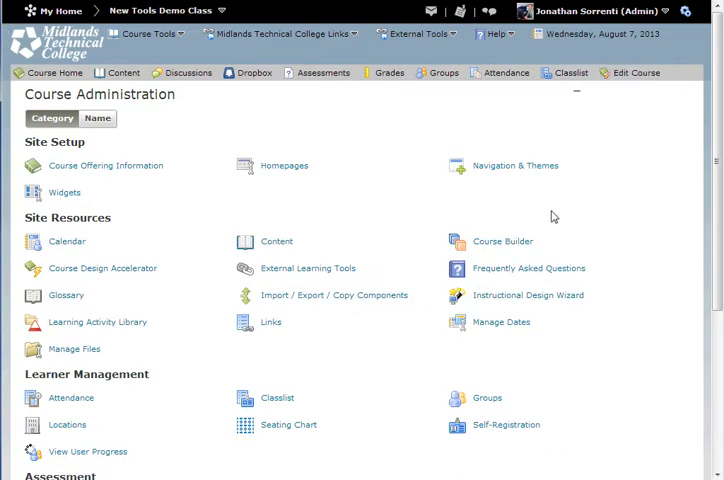
mouse_move(500, 240)
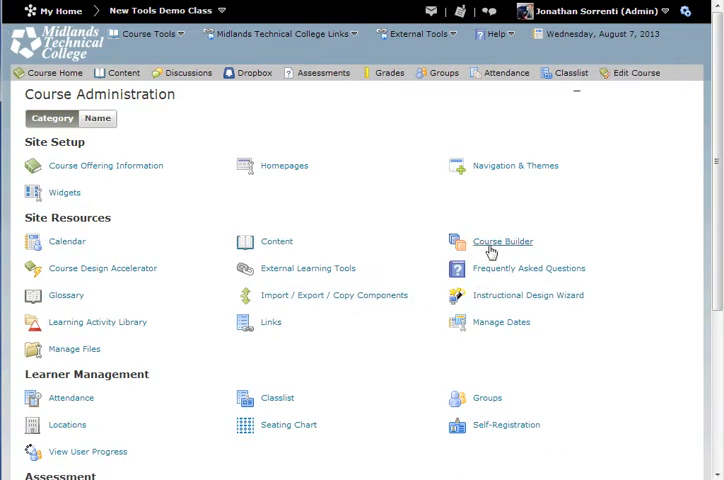
mouse_move(508, 246)
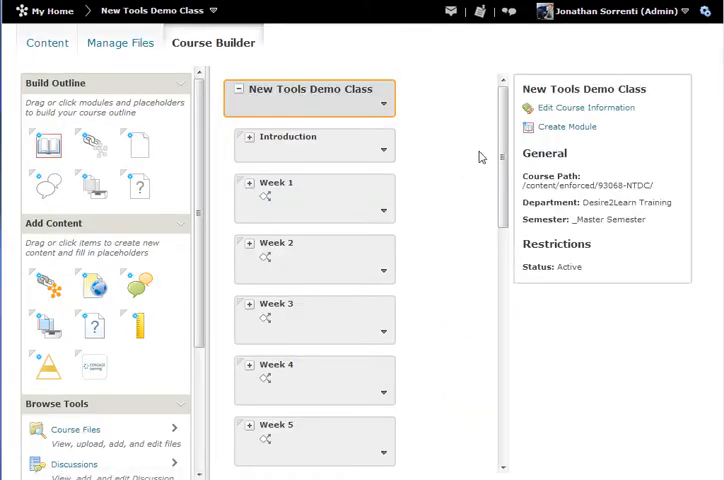
mouse_move(464, 128)
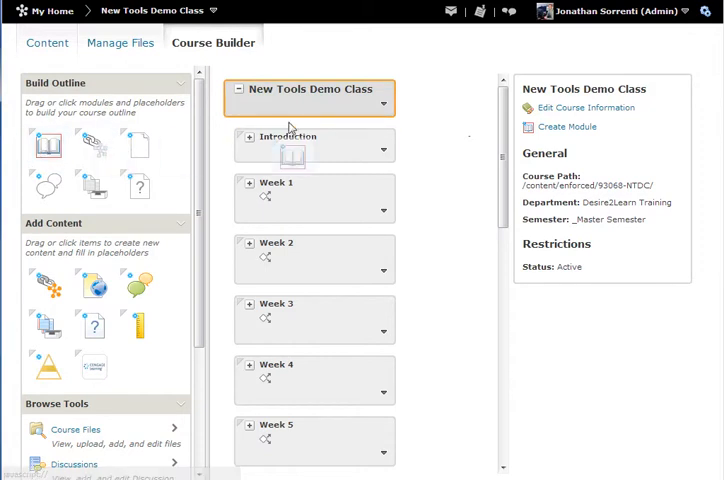
Create a new course module named 'MindLinks' at the end of the outline
left_click(568, 126)
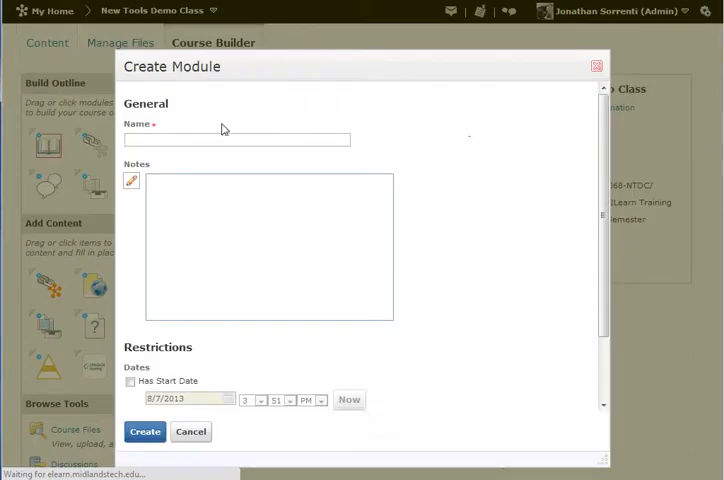
left_click(236, 140)
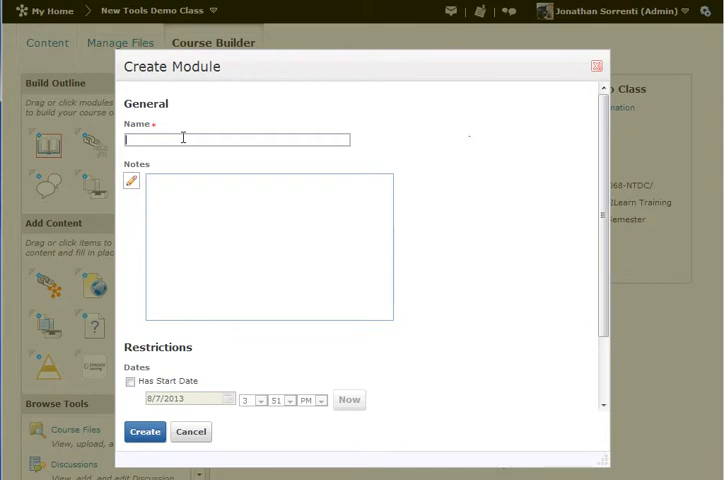
type("MindLinks")
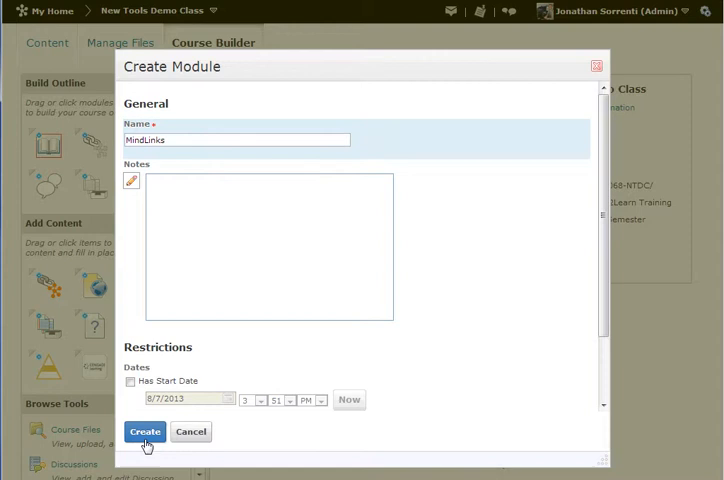
left_click(144, 432)
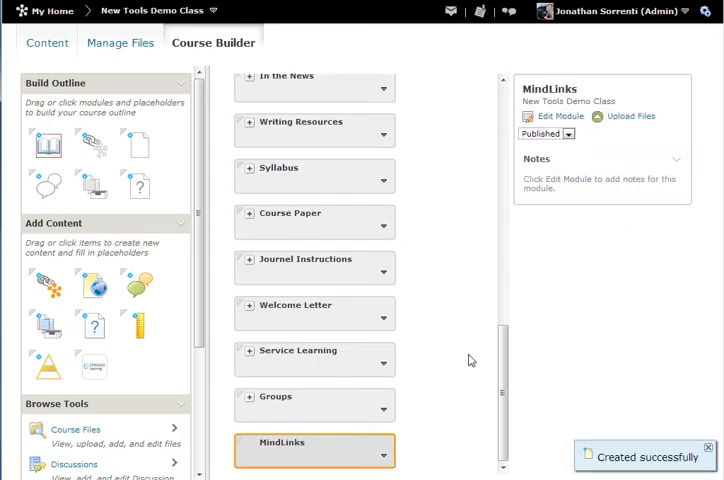
mouse_move(352, 452)
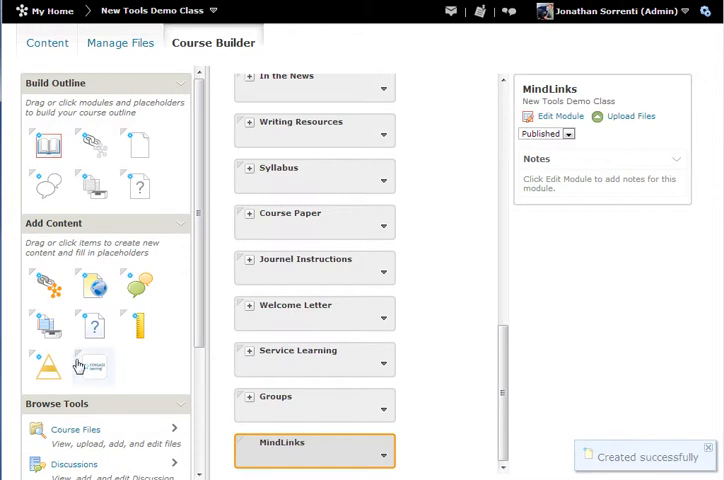
mouse_move(90, 364)
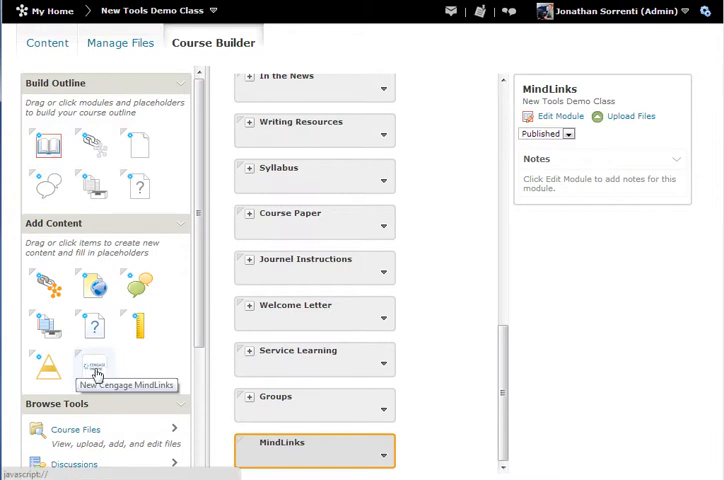
Add the New Cengage MindLinks tool with the MindLinks module as its destination
left_click(94, 364)
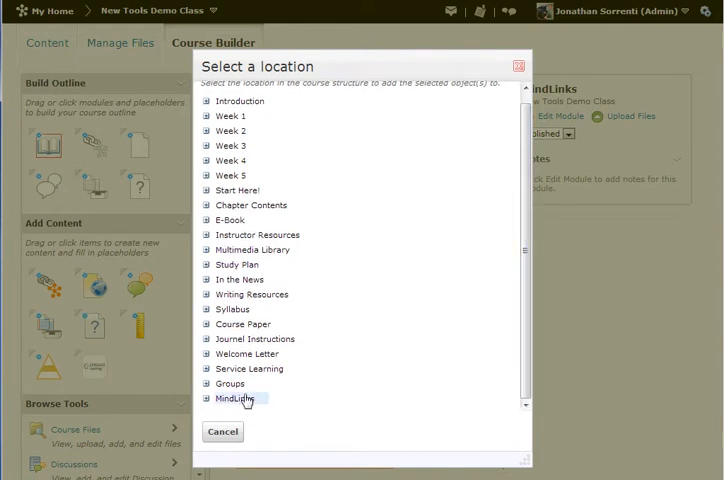
left_click(234, 396)
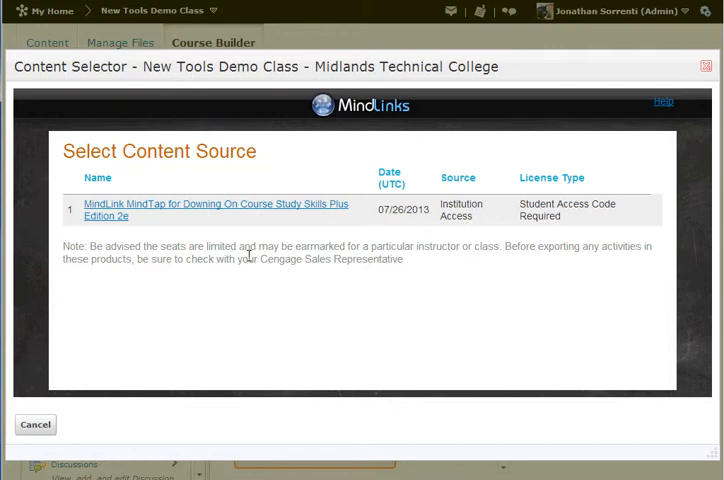
mouse_move(86, 232)
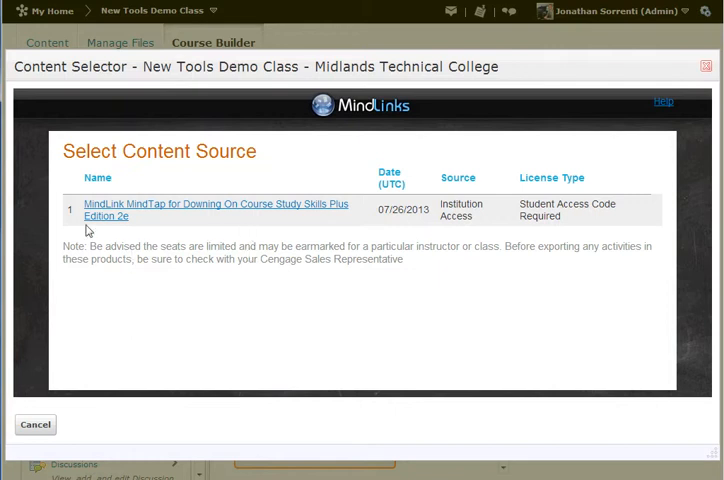
mouse_move(184, 236)
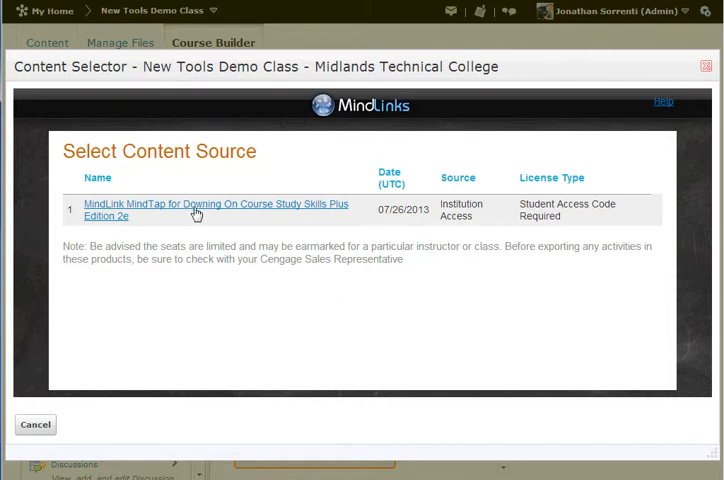
Choose the MindTap for Downing textbook as source and select its chapter content
left_click(216, 204)
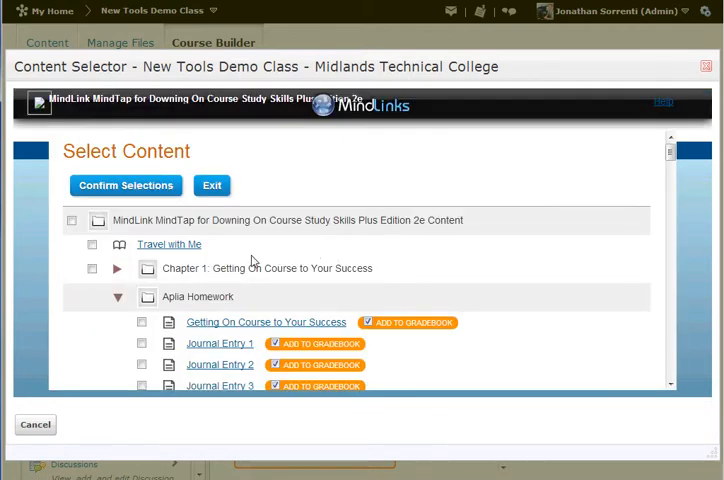
left_click(72, 220)
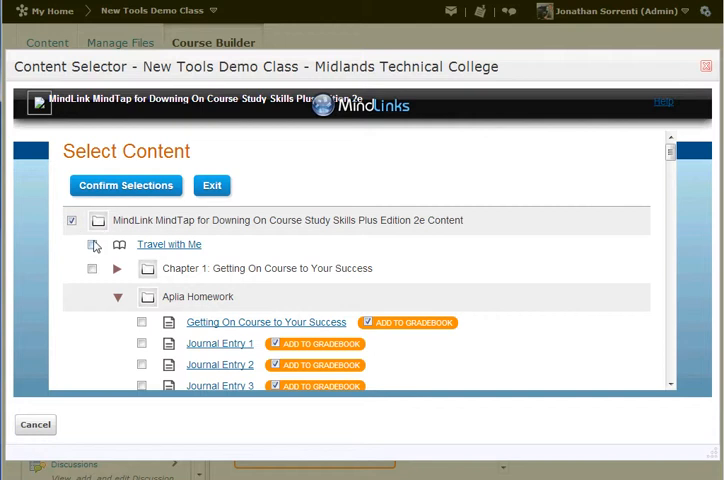
left_click(92, 244)
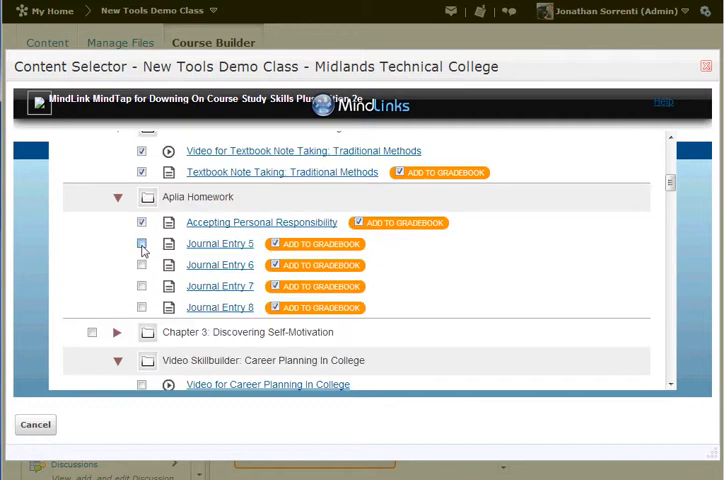
left_click(140, 244)
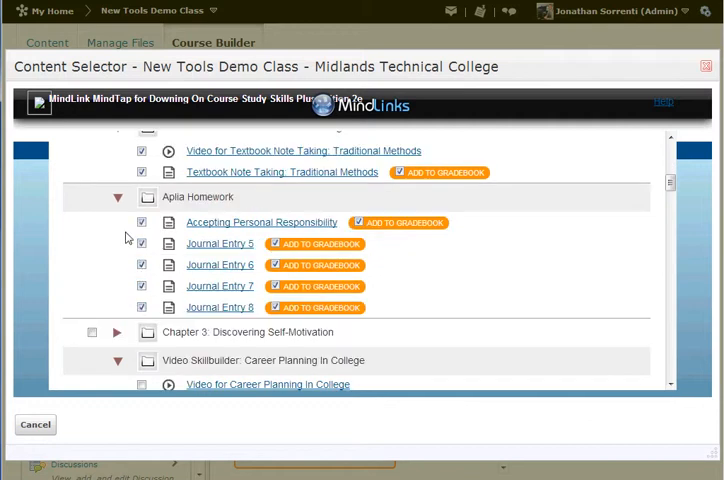
Check the remaining items through Support Links and confirm the selections
scroll("down", 3)
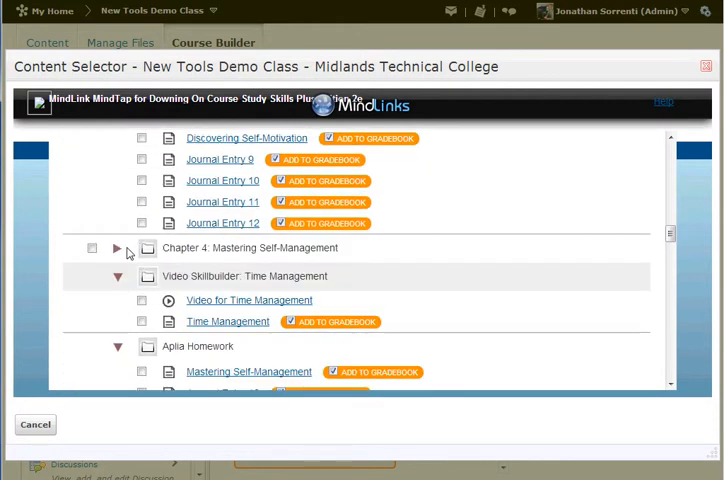
scroll("down", 3)
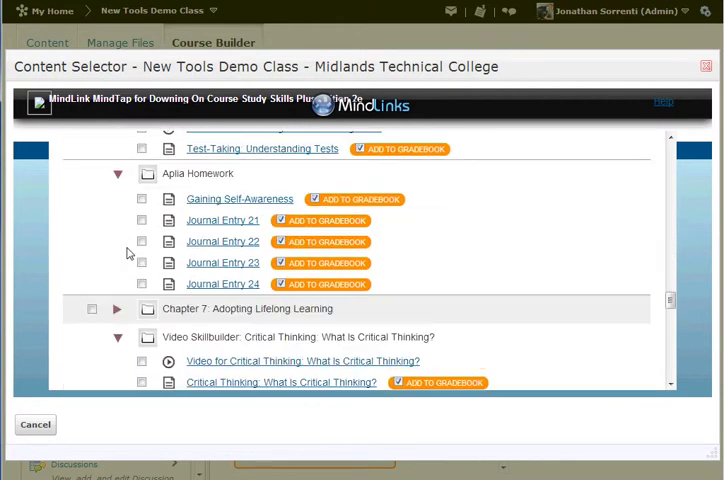
scroll("down", 3)
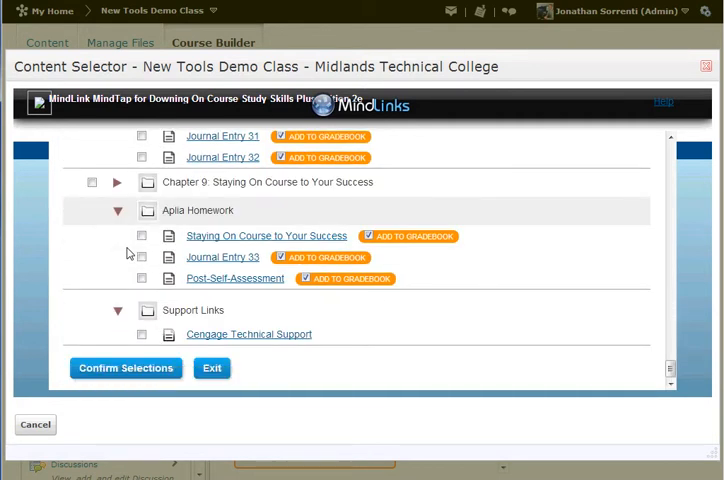
left_click(124, 368)
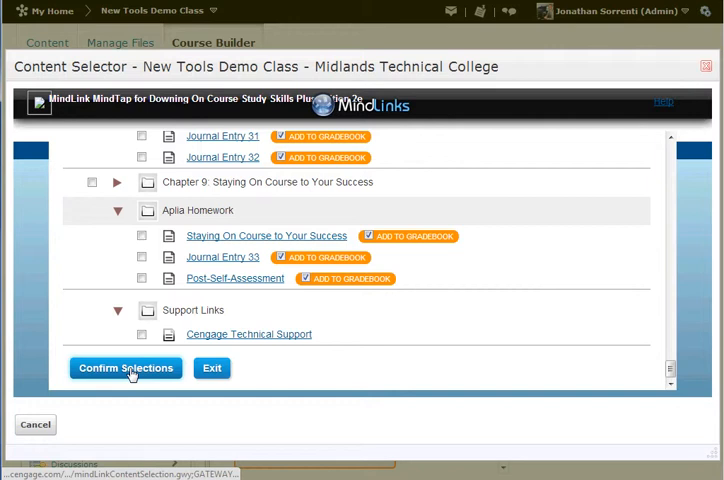
Confirm the chosen MindTap items and save them into the course
left_click(126, 368)
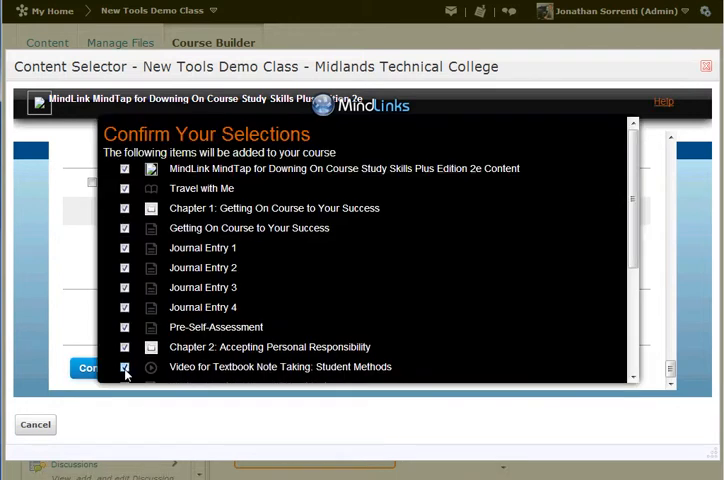
scroll("down", 3)
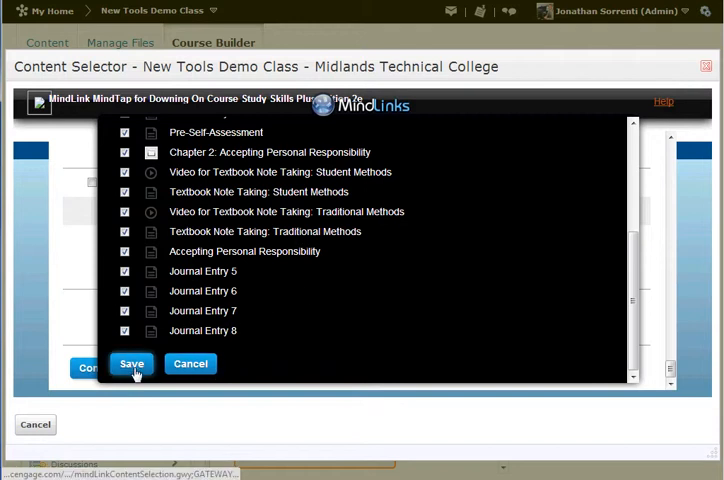
left_click(132, 364)
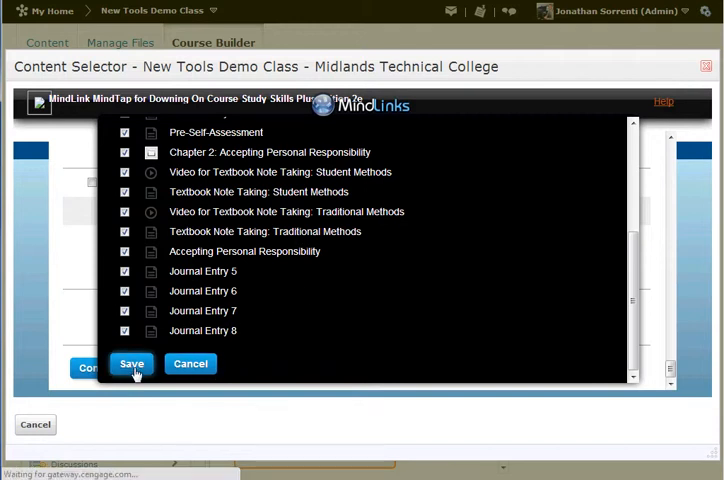
left_click(132, 364)
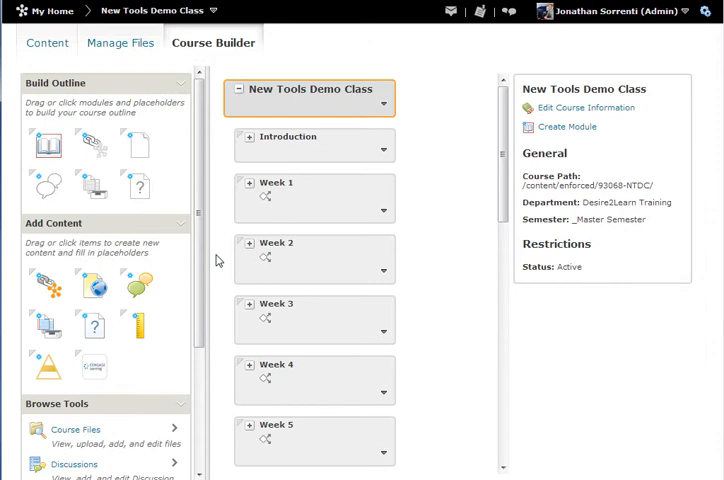
mouse_move(462, 212)
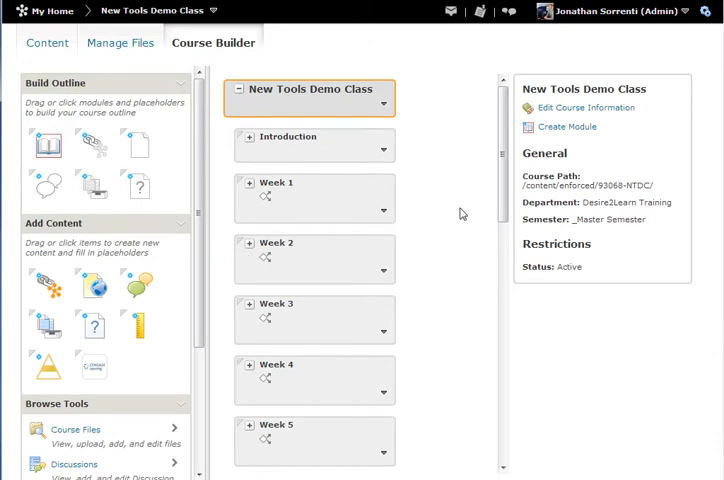
mouse_move(472, 212)
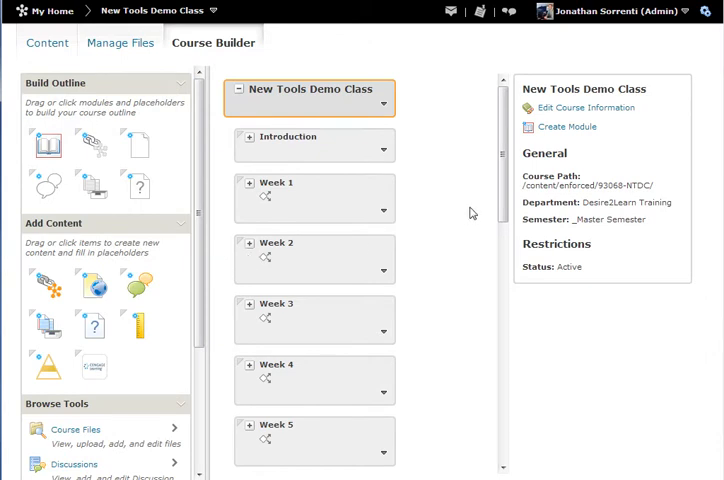
Scroll the Course Builder outline down to the MindLinks module's imported items
scroll("down", 3)
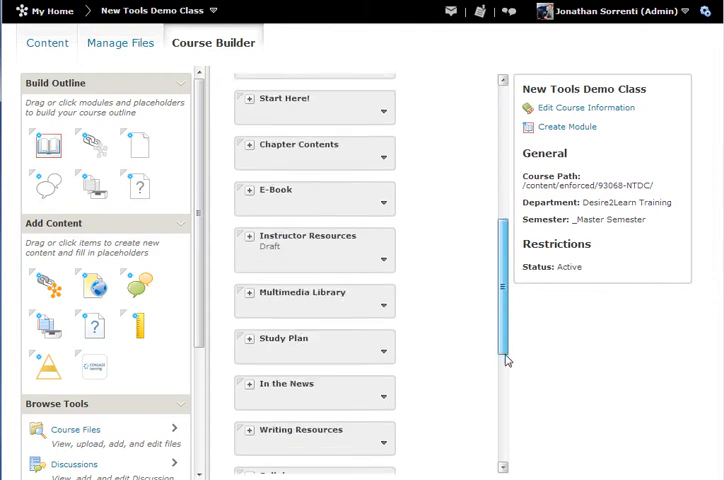
scroll("down", 3)
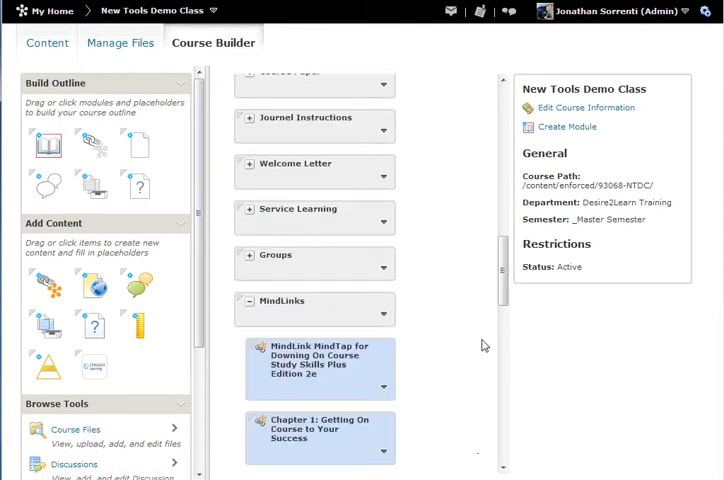
scroll("down", 3)
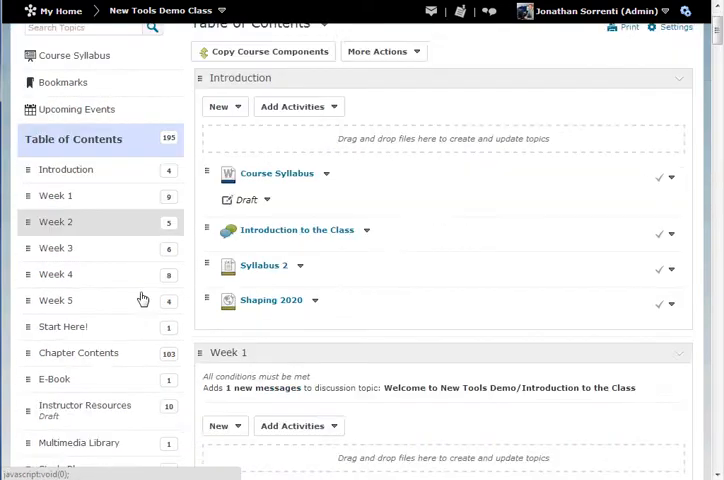
View the MindLinks module's imported chapters, journal entries, assessments and videos in Content
scroll("down", 3)
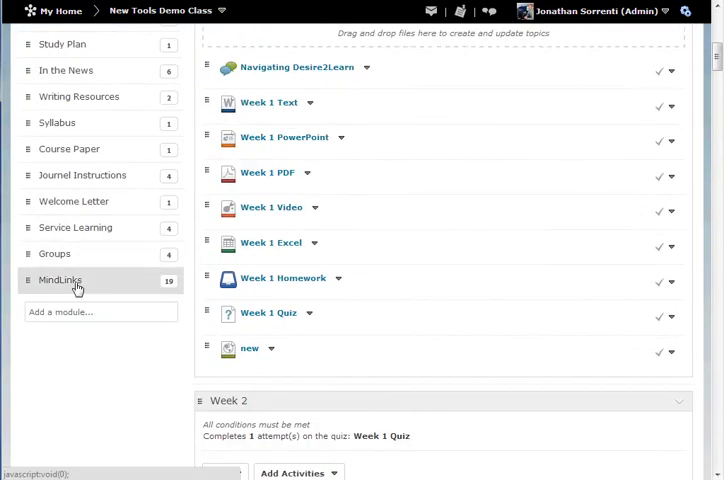
left_click(60, 280)
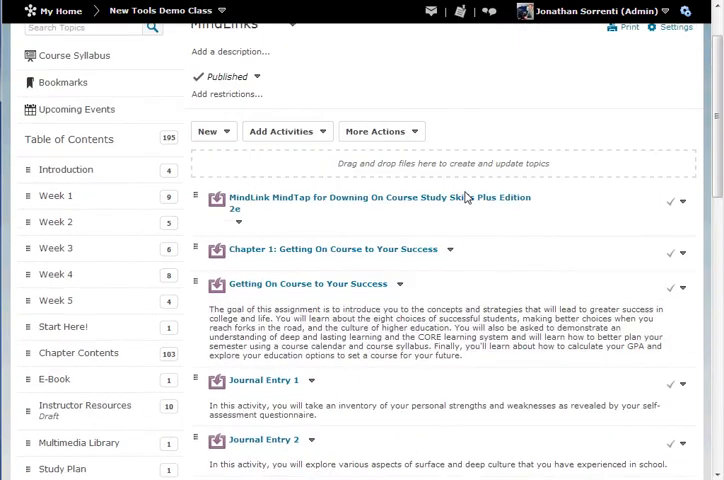
scroll("down", 3)
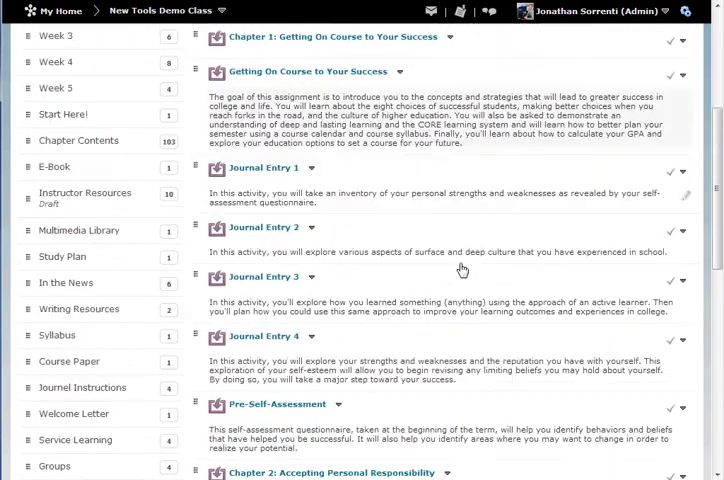
scroll("down", 3)
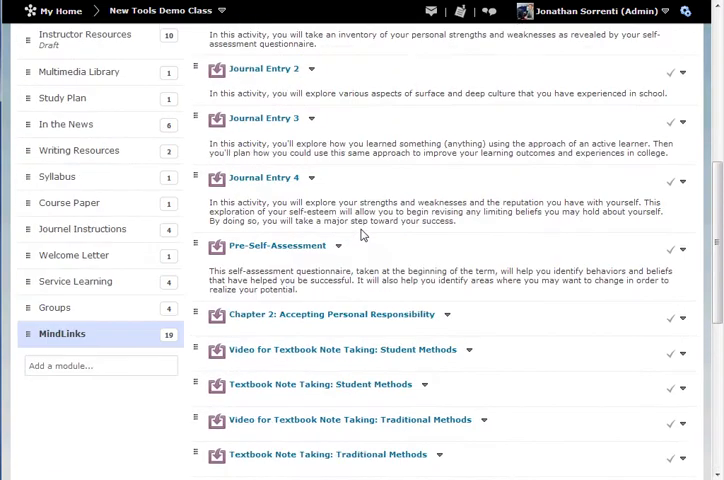
scroll("up", 3)
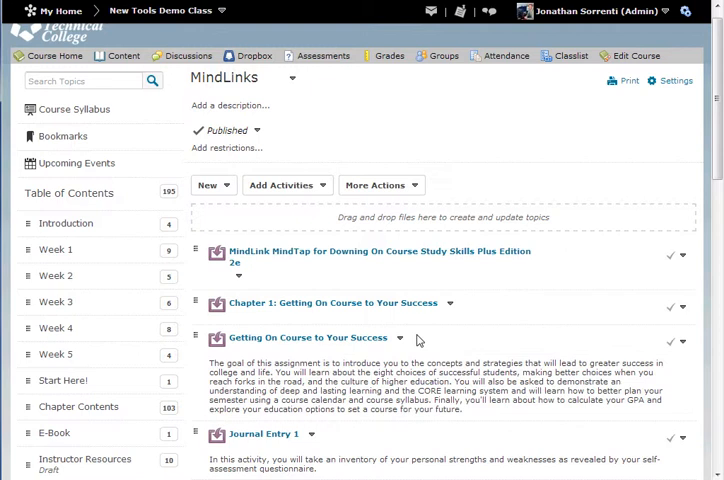
mouse_move(444, 336)
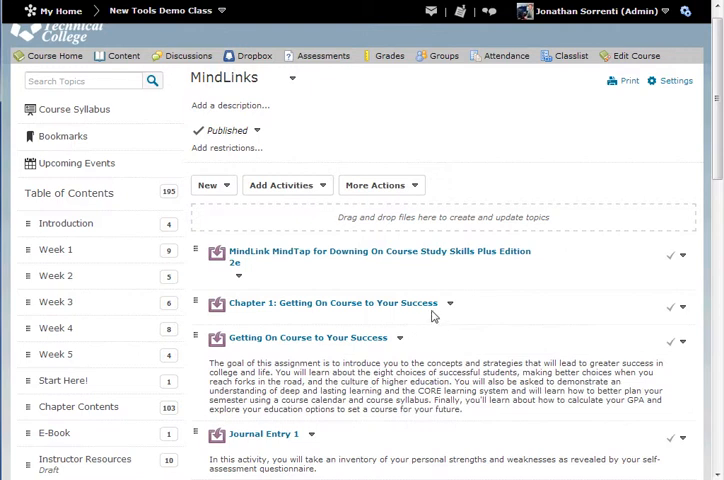
mouse_move(352, 388)
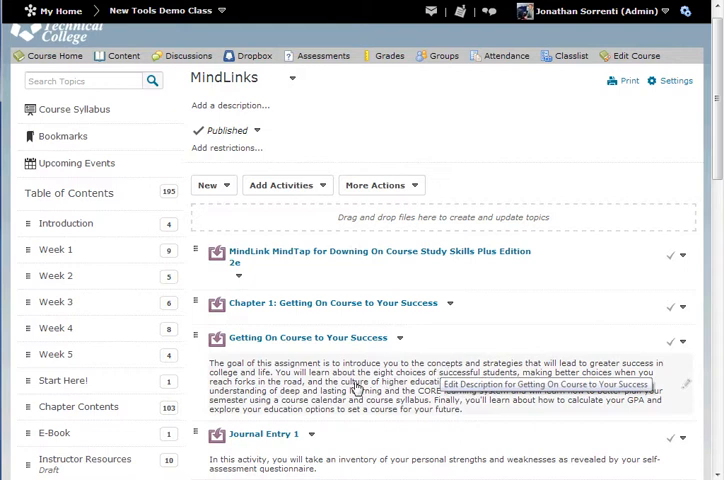
mouse_move(348, 394)
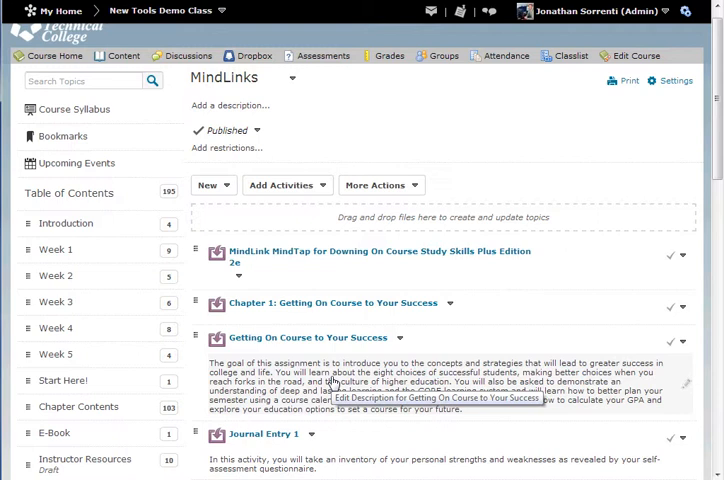
scroll("down", 3)
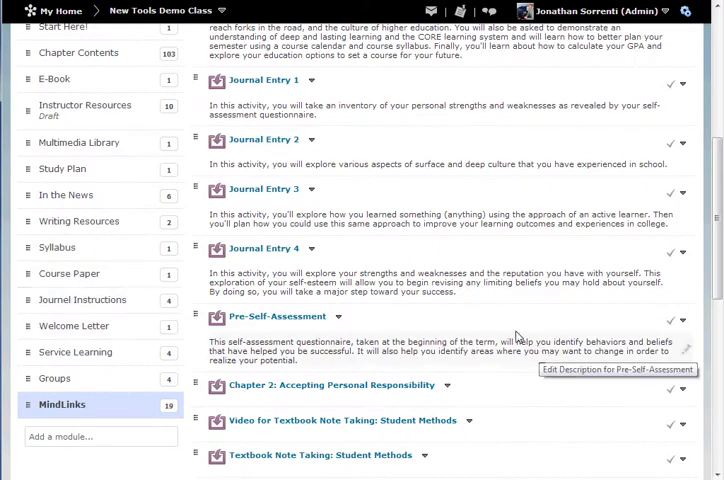
mouse_move(504, 320)
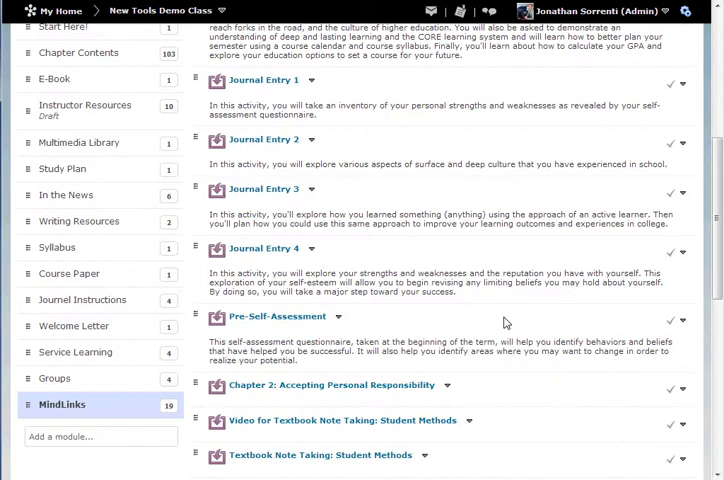